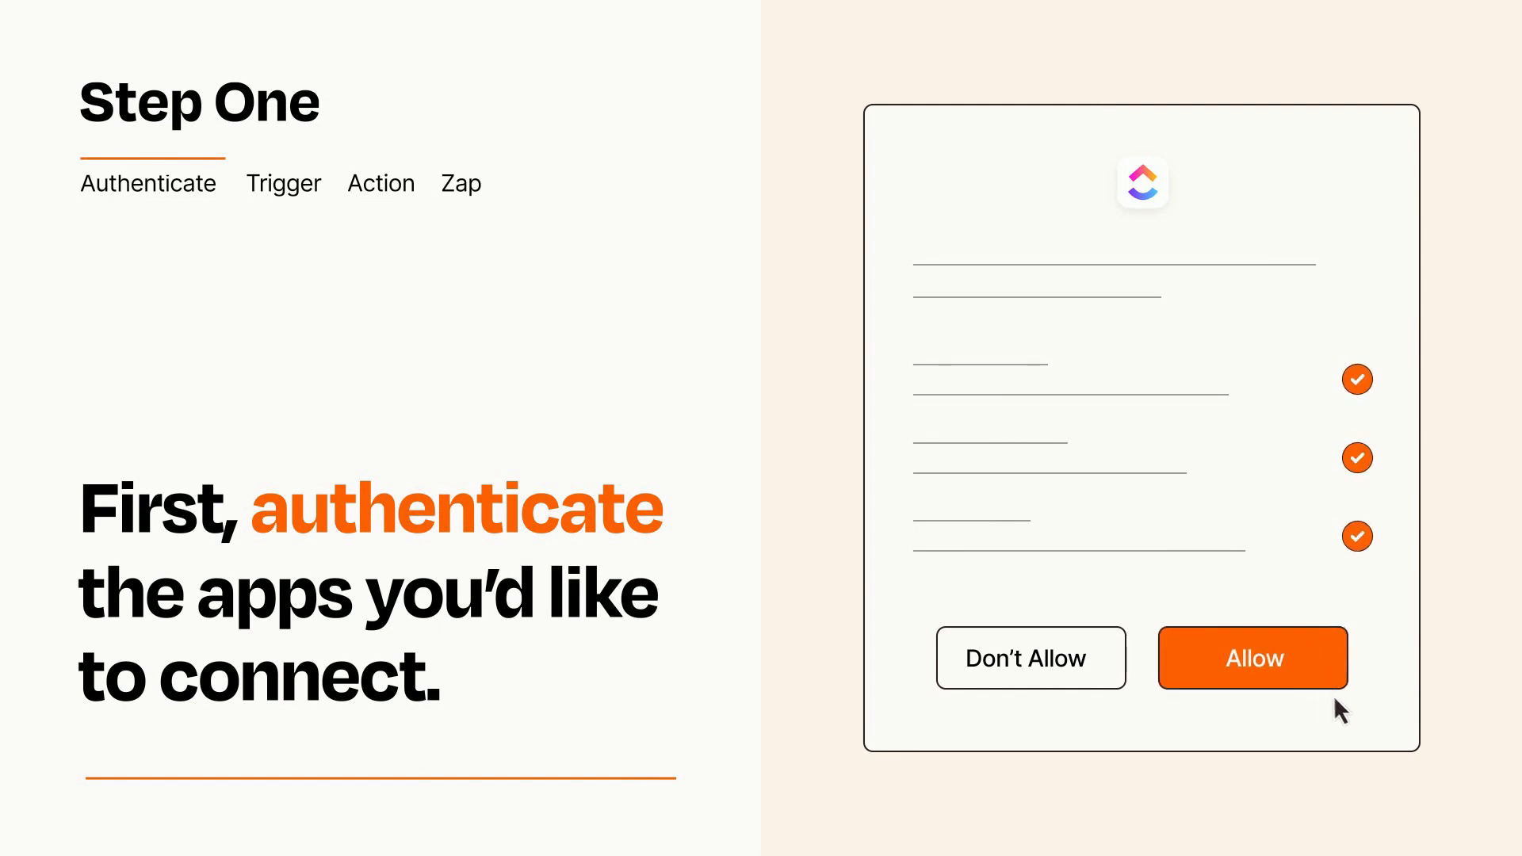
Step: Allow ClickUp access to the account on the authorization dialog
{"action": "left_click", "coordinate": [1252, 656]}
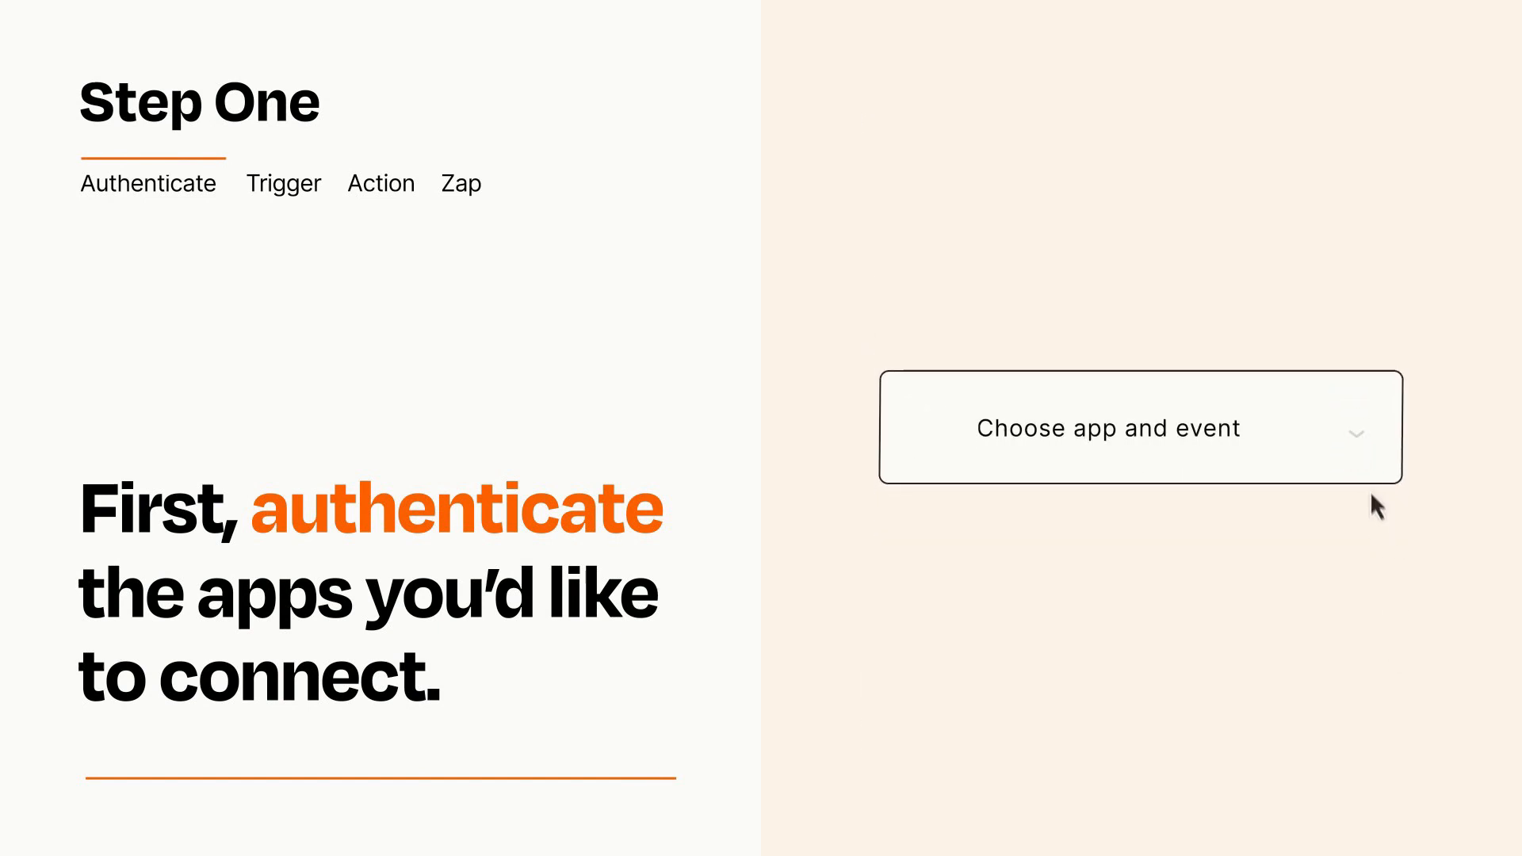
Step: Choose Asana's New Task in Project as the Zap's trigger event
{"action": "left_click", "coordinate": [1140, 427]}
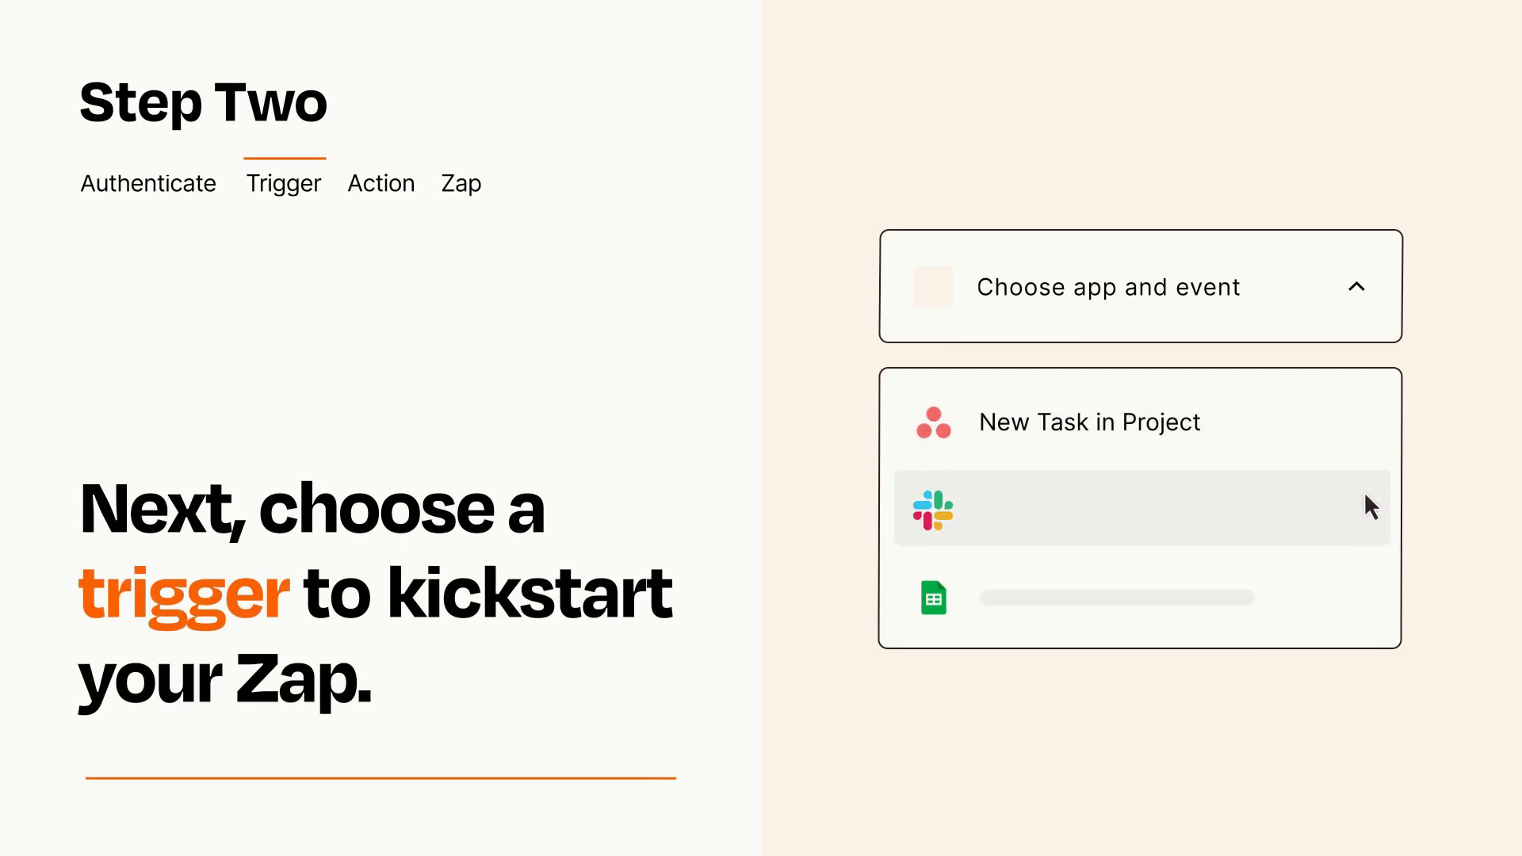
{"action": "mouse_move", "coordinate": [1369, 604]}
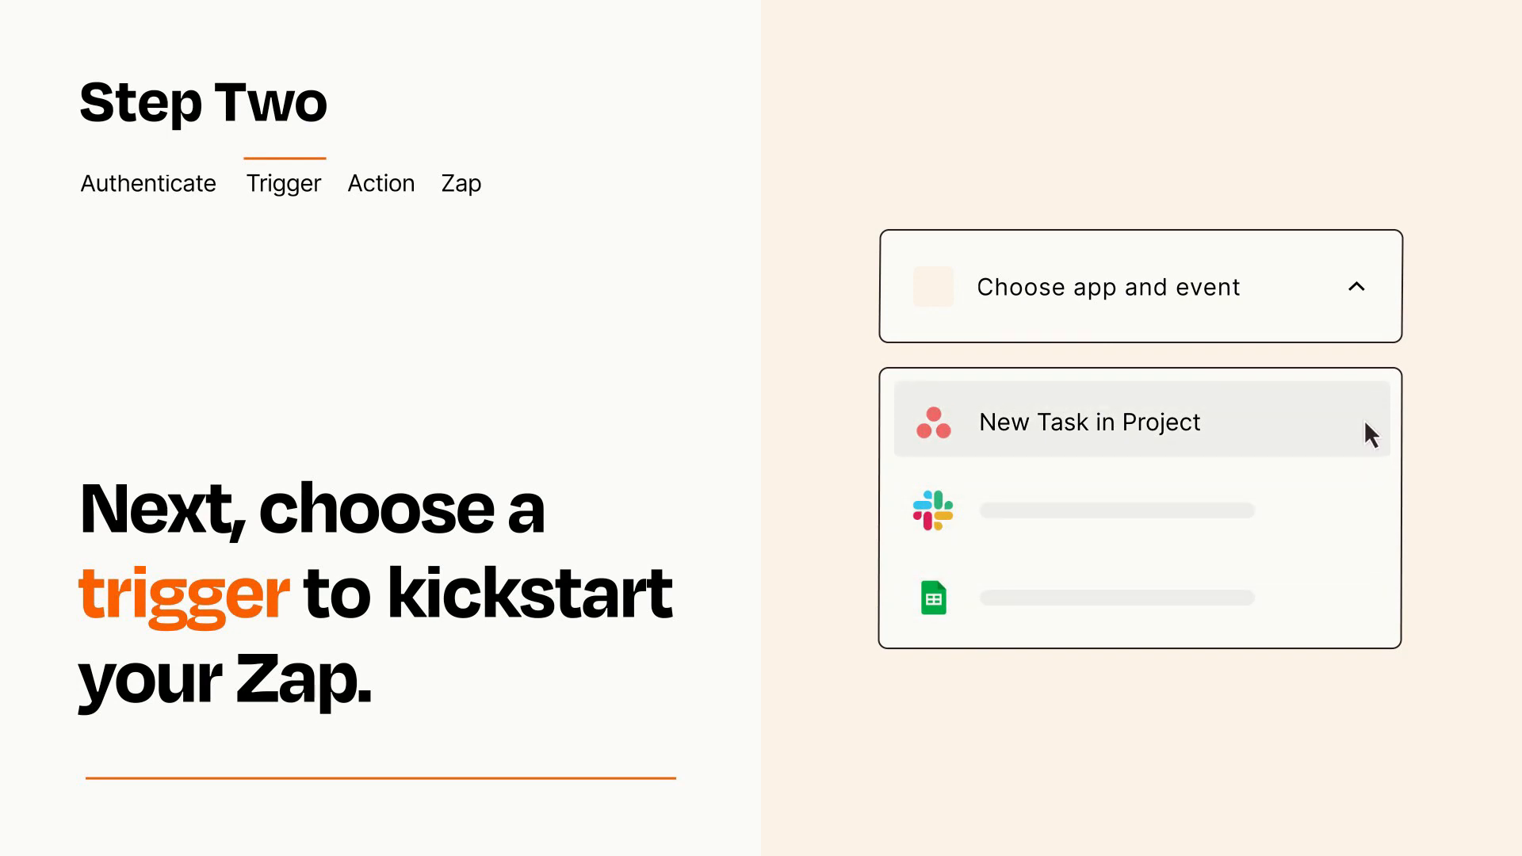
{"action": "mouse_move", "coordinate": [1370, 439]}
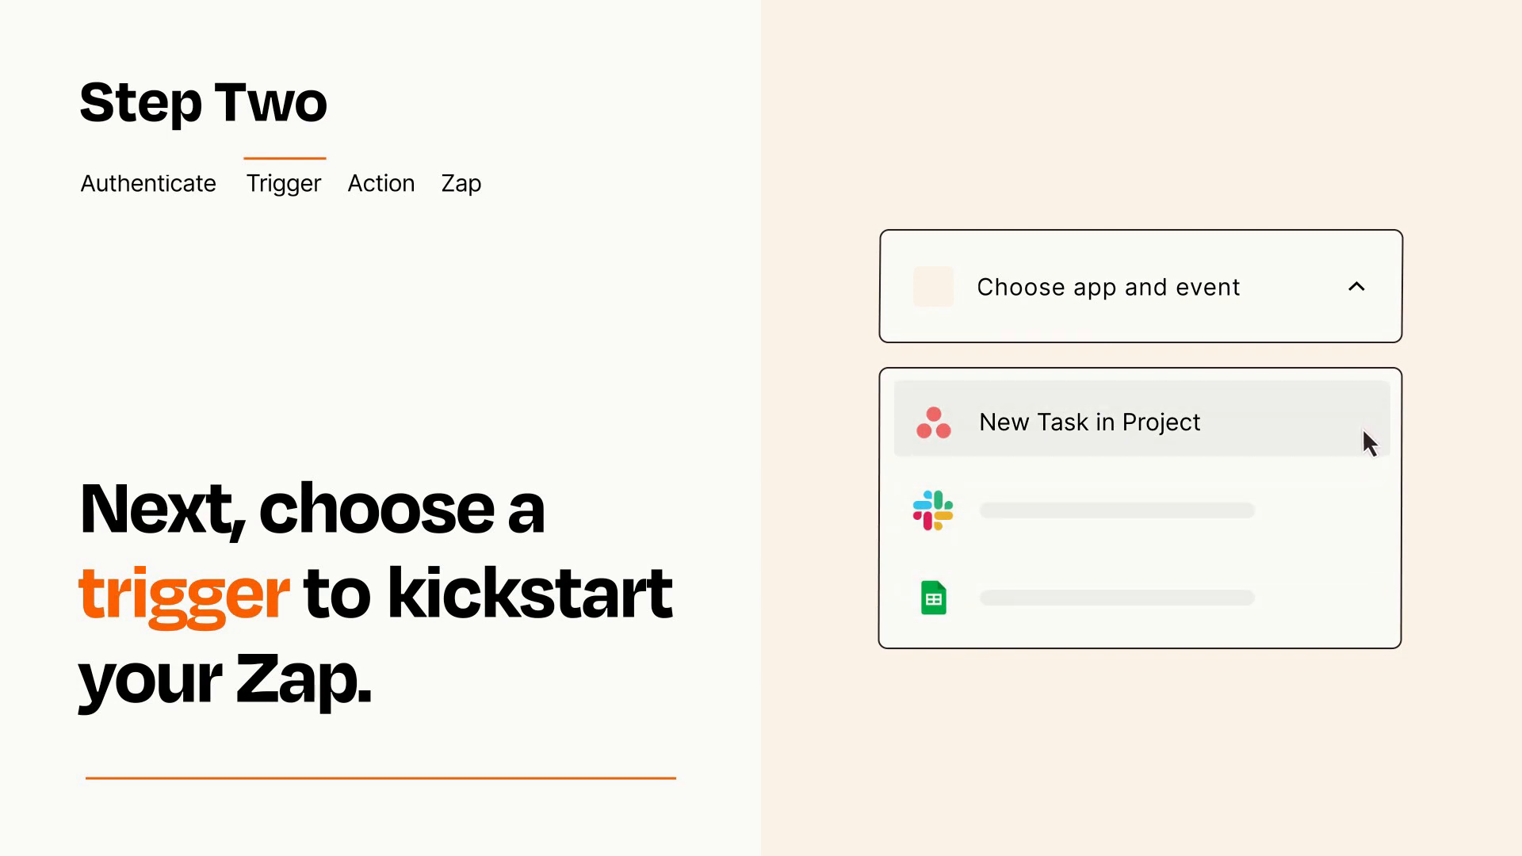
{"action": "left_click", "coordinate": [1089, 422]}
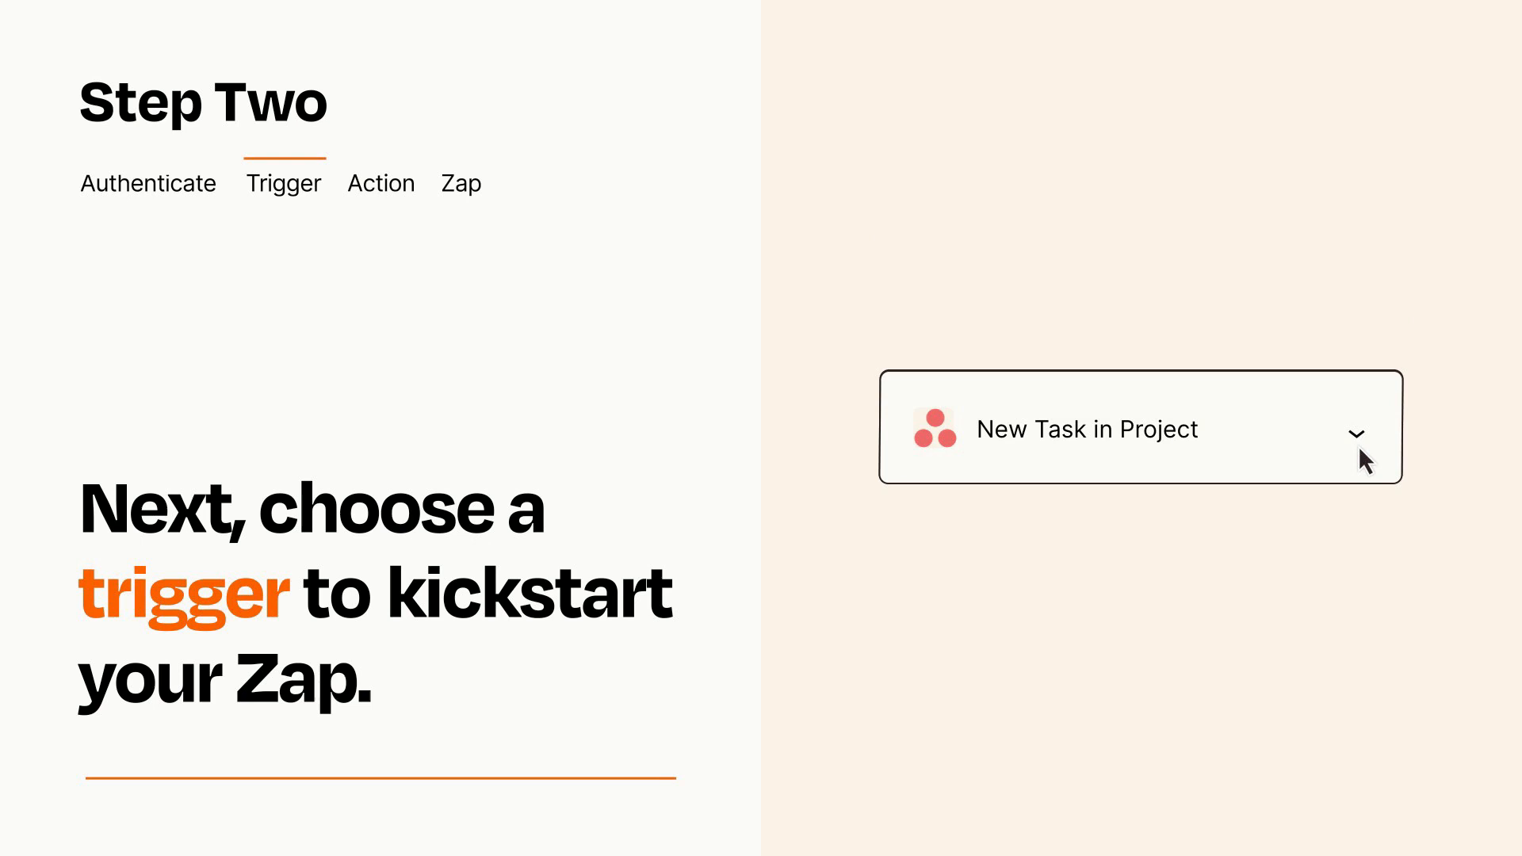
{"action": "mouse_move", "coordinate": [1377, 457]}
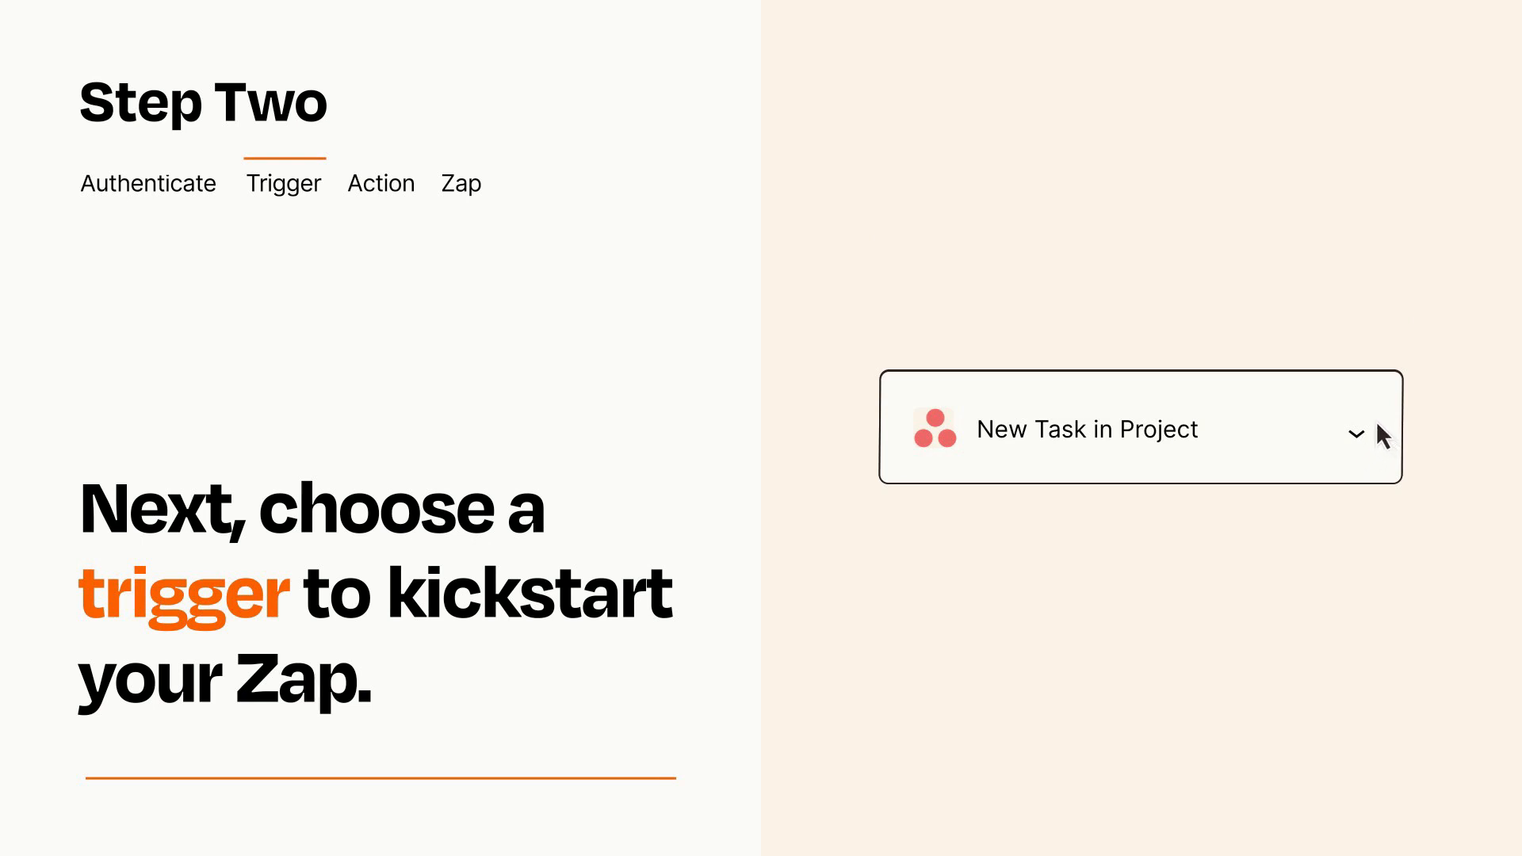
{"action": "left_click", "coordinate": [381, 182]}
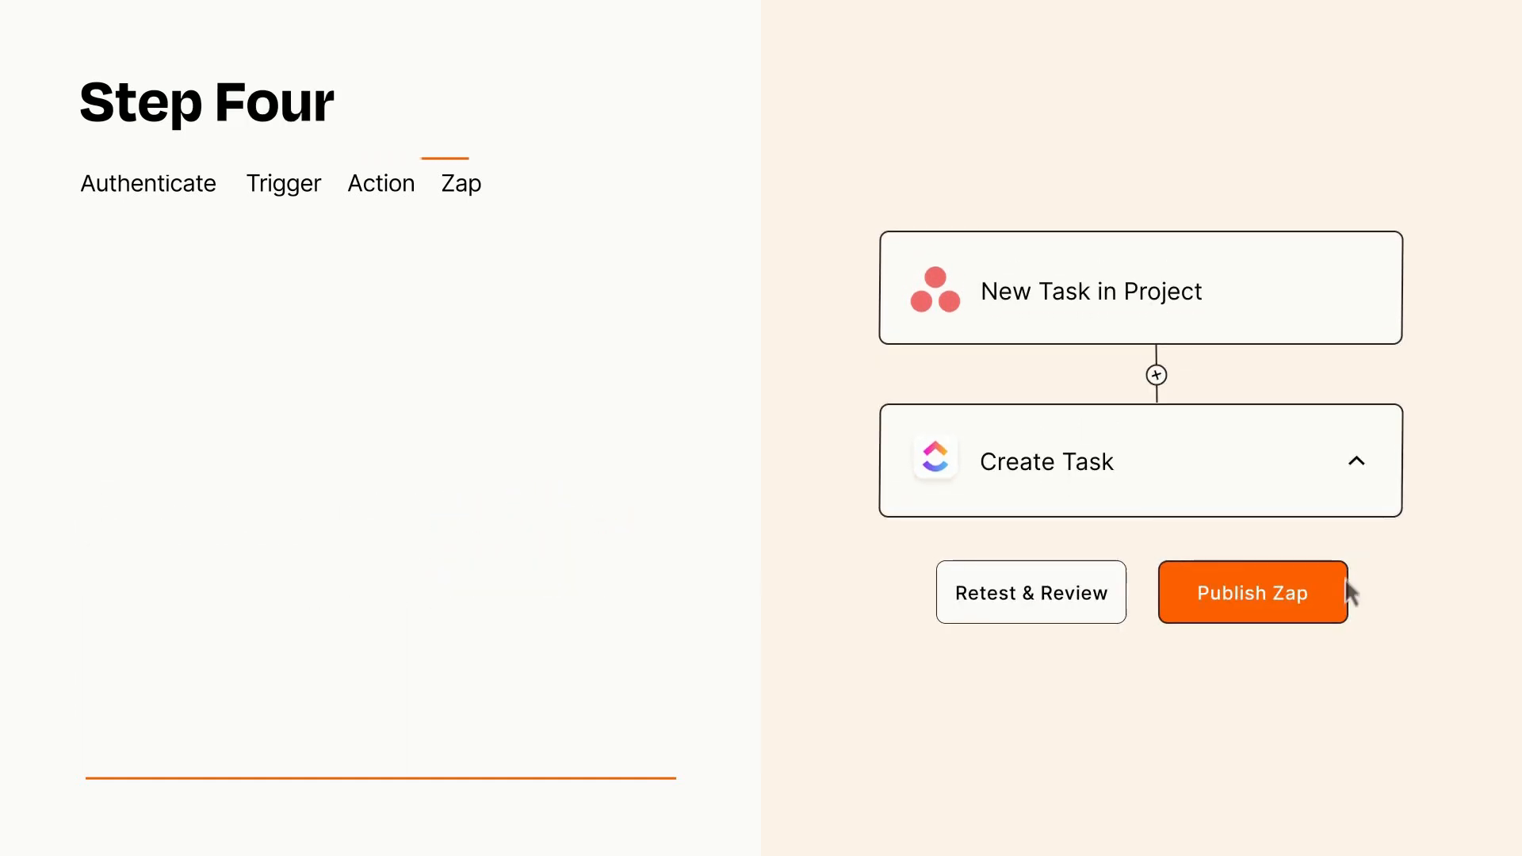
Step: Publish the Asana-to-ClickUp Zap so it turns on
{"action": "left_click", "coordinate": [1250, 591]}
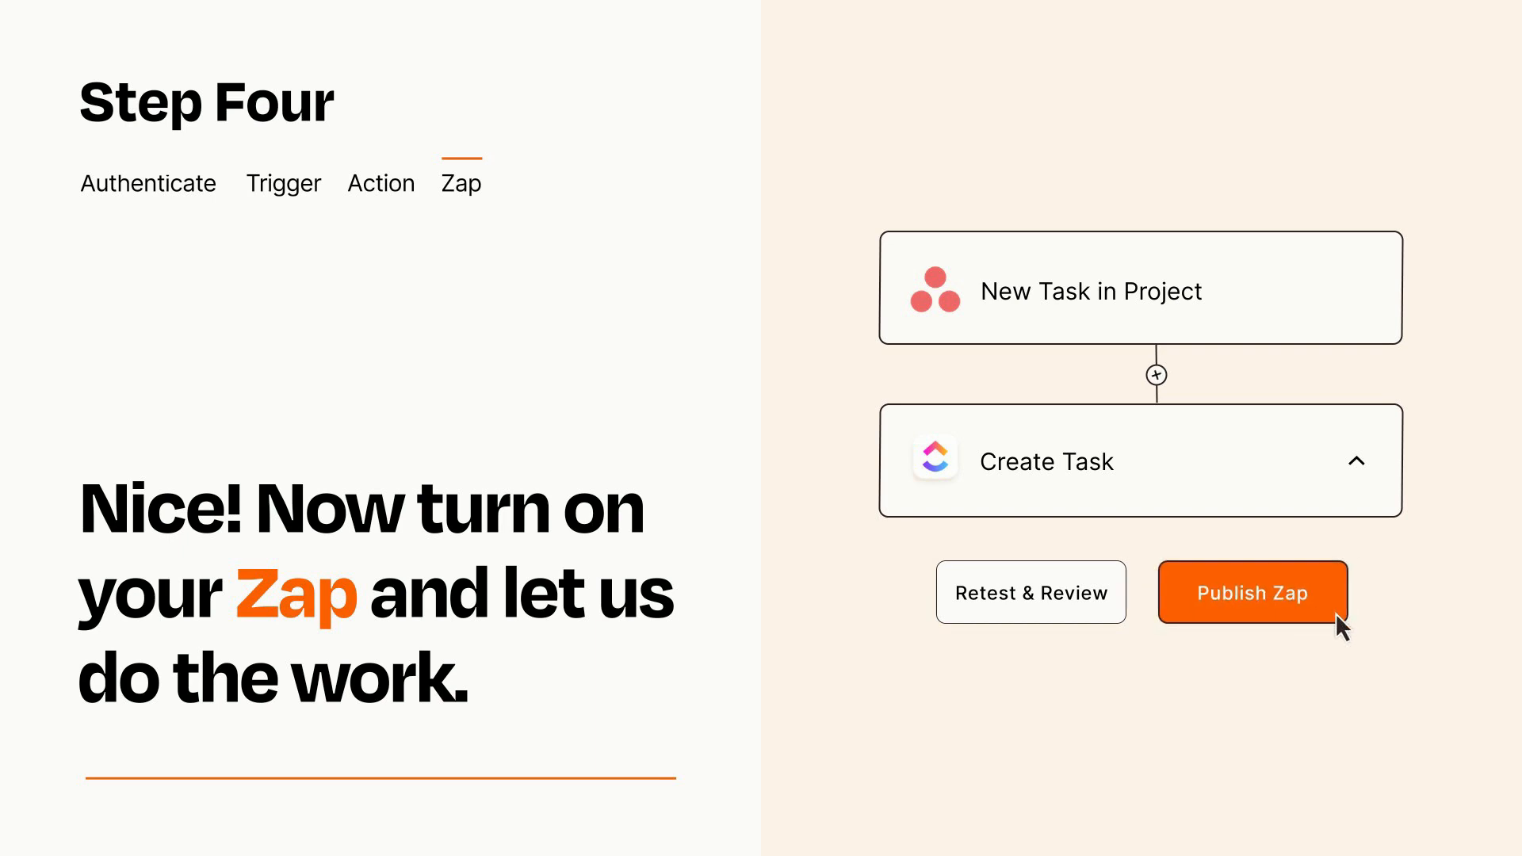
{"action": "left_click", "coordinate": [1250, 591]}
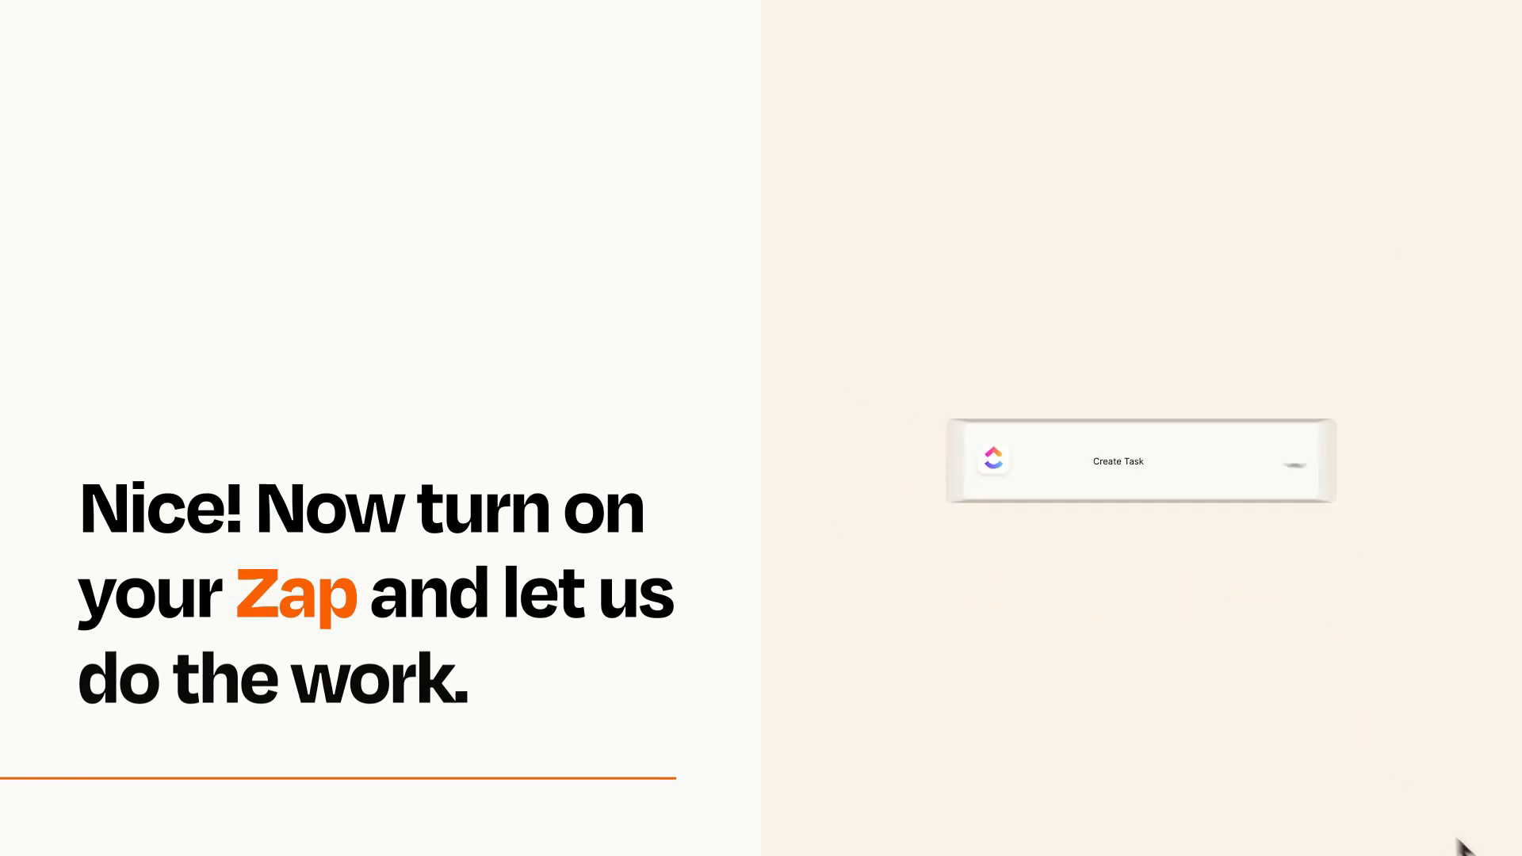